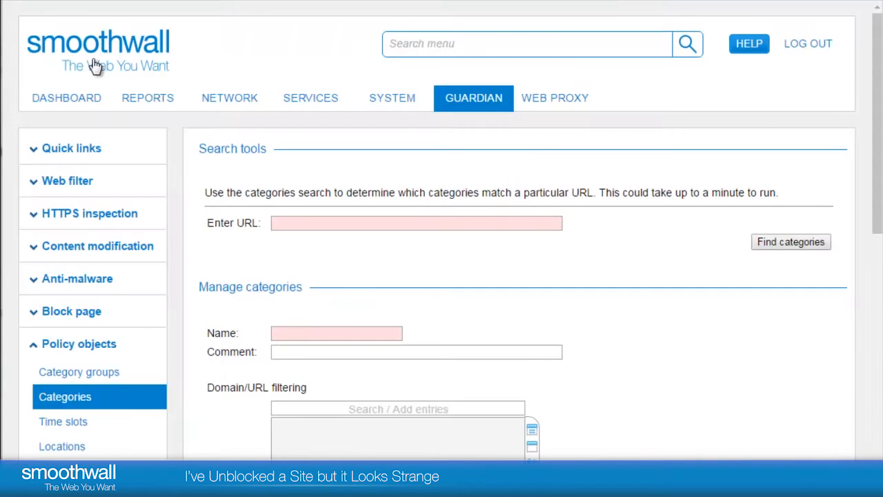
- Bring up the Reports menu to reach the realtime web filter log
click(147, 97)
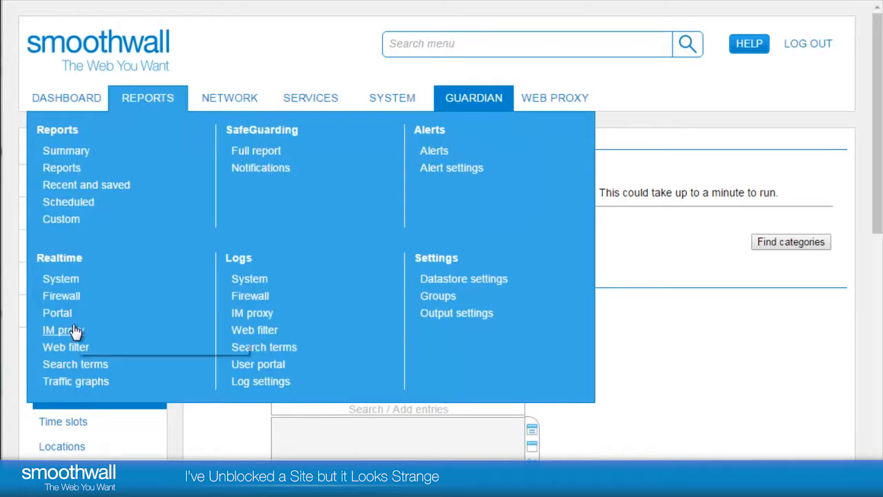
mouse_move(66, 348)
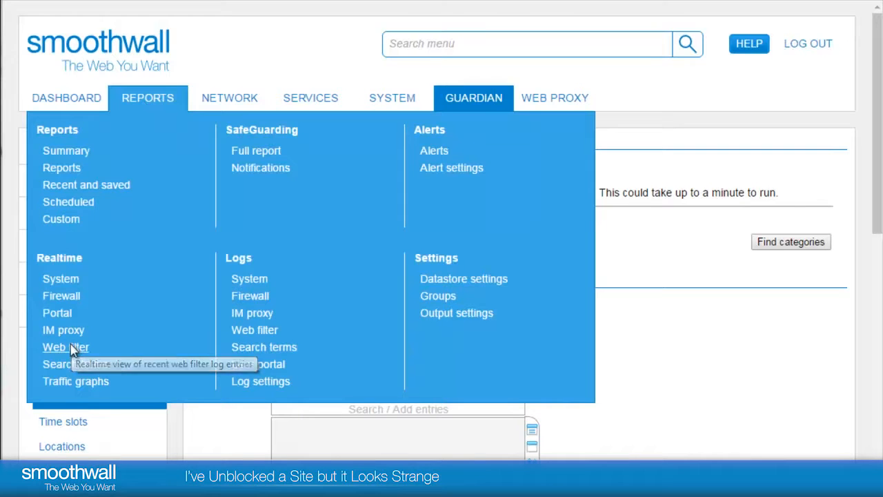
mouse_move(72, 350)
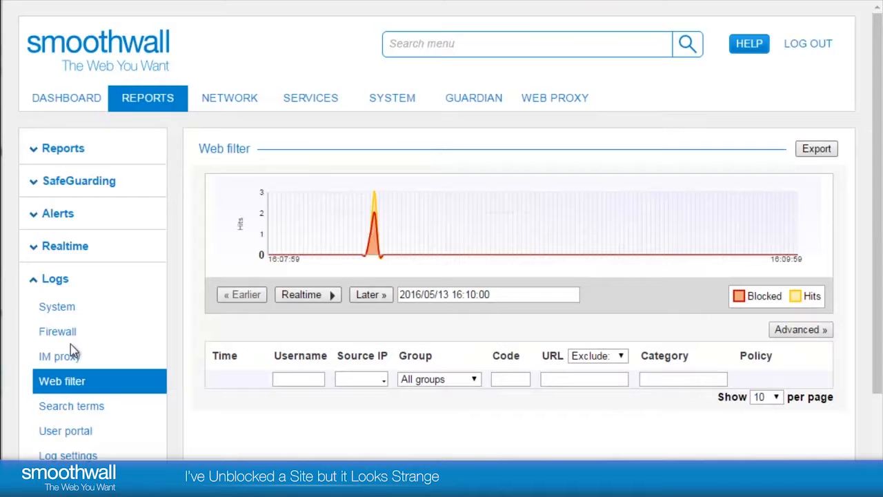
- Start the realtime web filter feed and locate denied pinimg.com image requests for Students
click(307, 295)
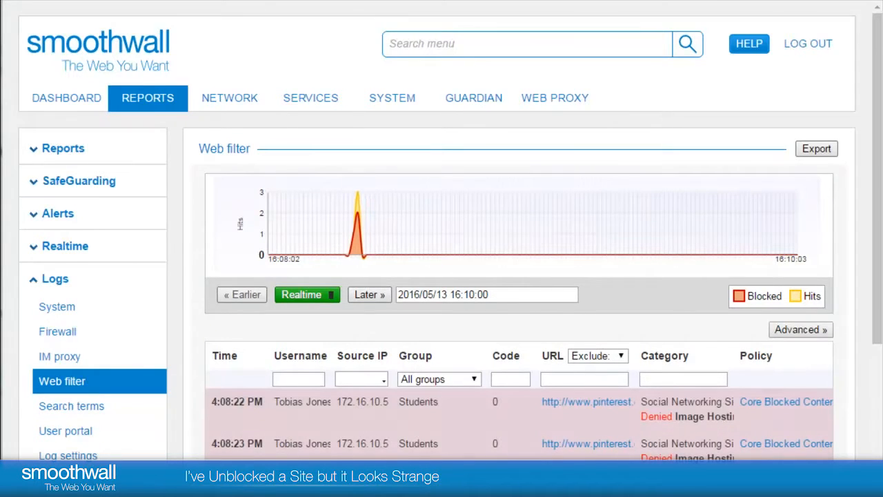
scroll(down, 3)
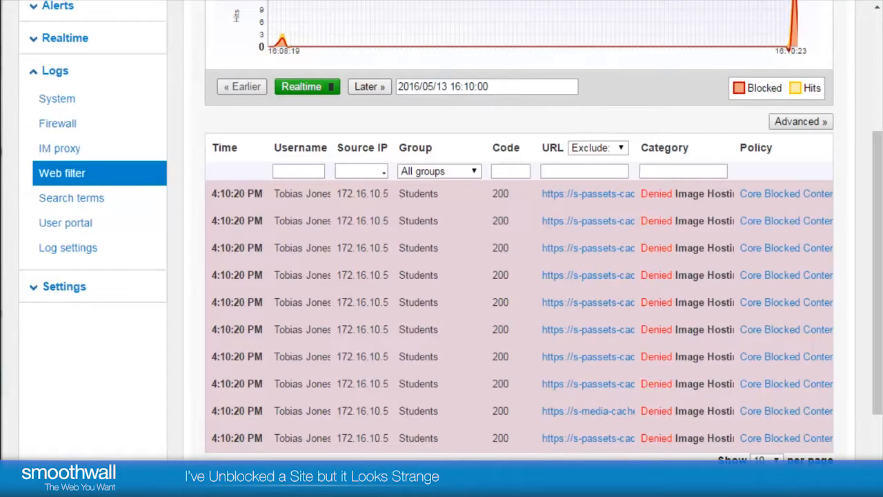
mouse_move(591, 330)
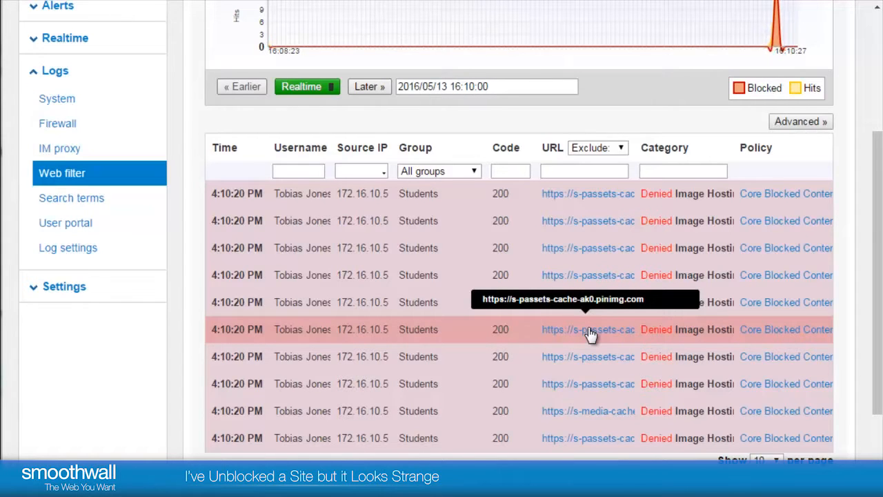
mouse_move(697, 329)
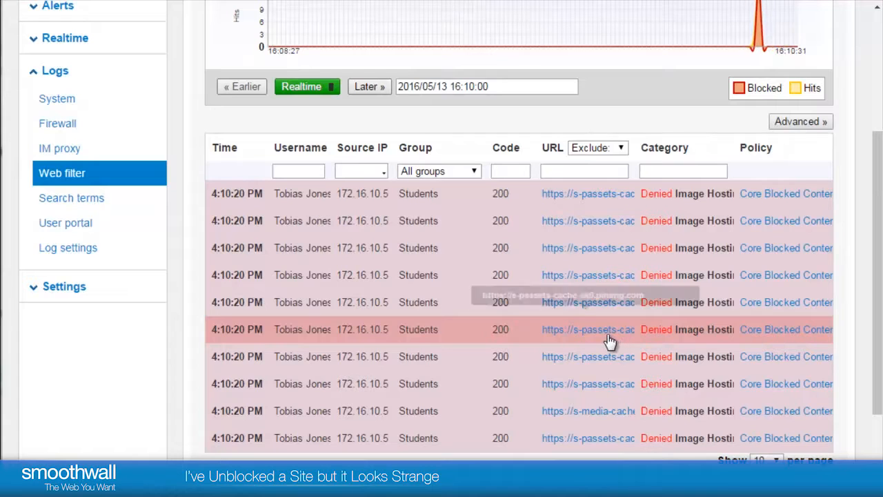
mouse_move(609, 339)
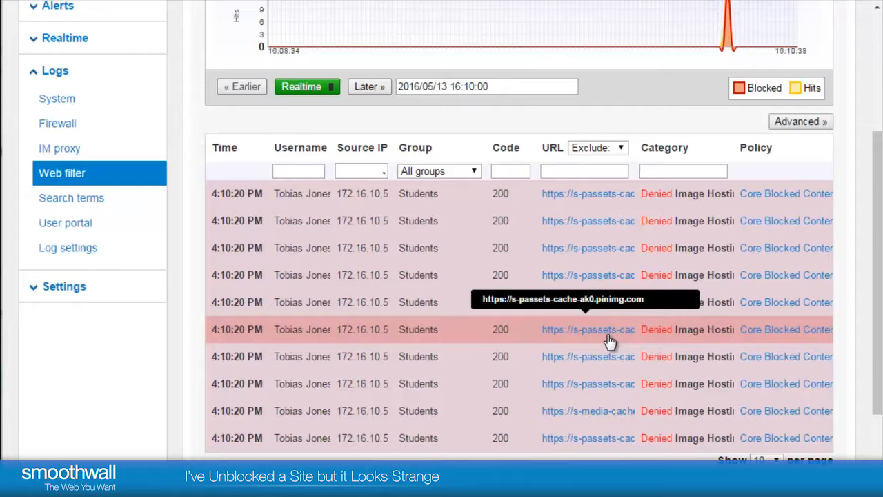
mouse_move(876, 296)
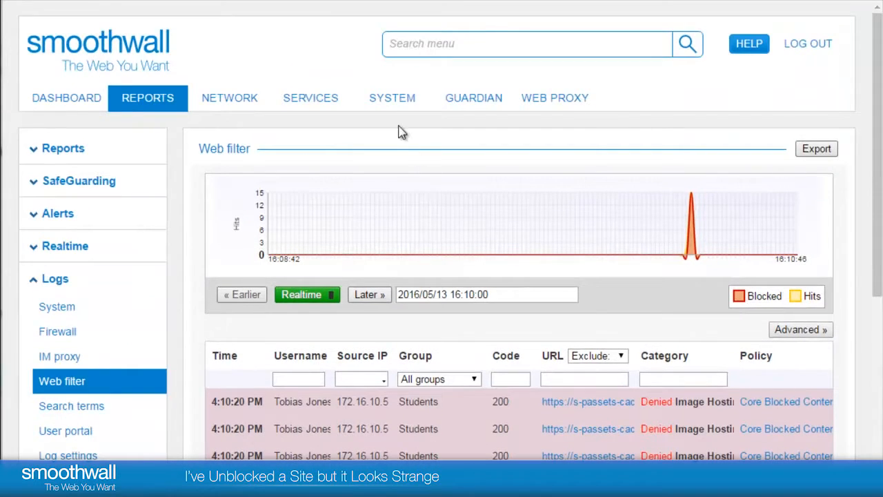
- Go to Guardian Policy objects > Categories and bring the custom categories, including Student custom allowed, into view
click(472, 96)
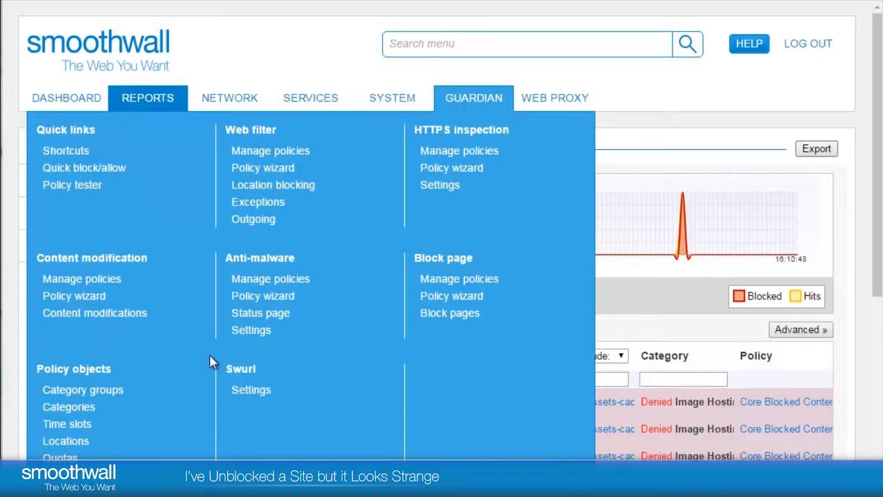
mouse_move(69, 407)
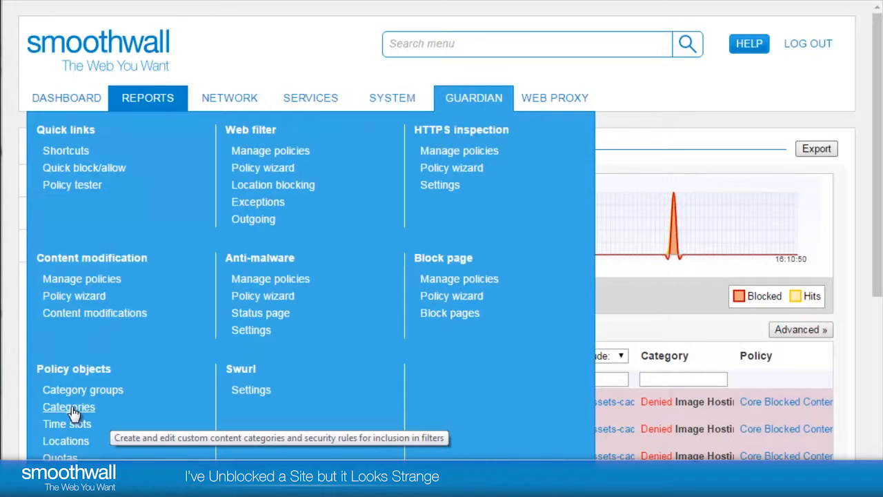
mouse_move(429, 364)
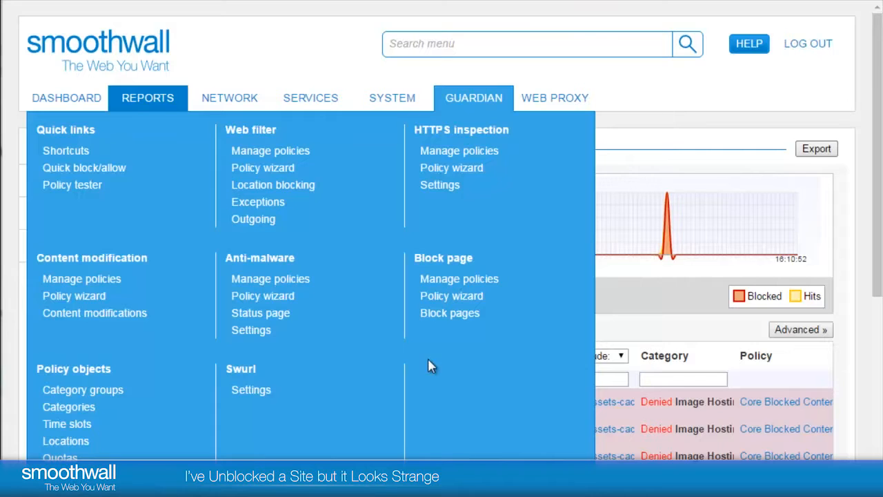
click(69, 405)
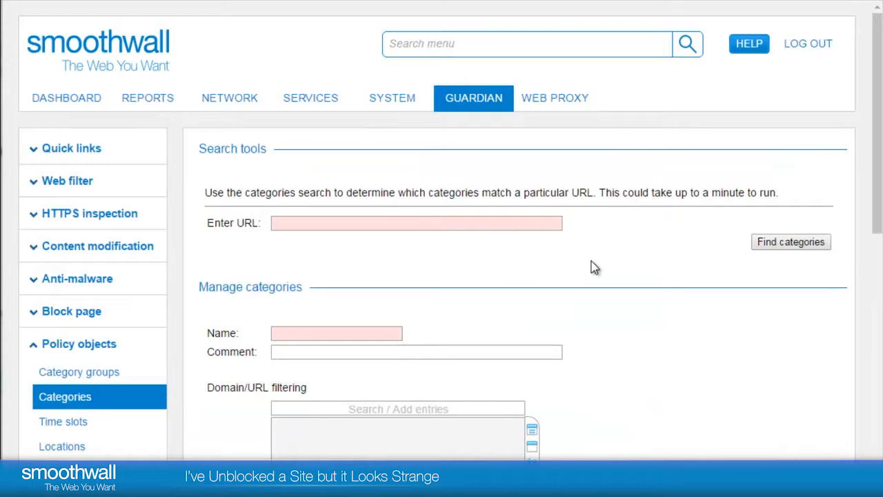
scroll(down, 3)
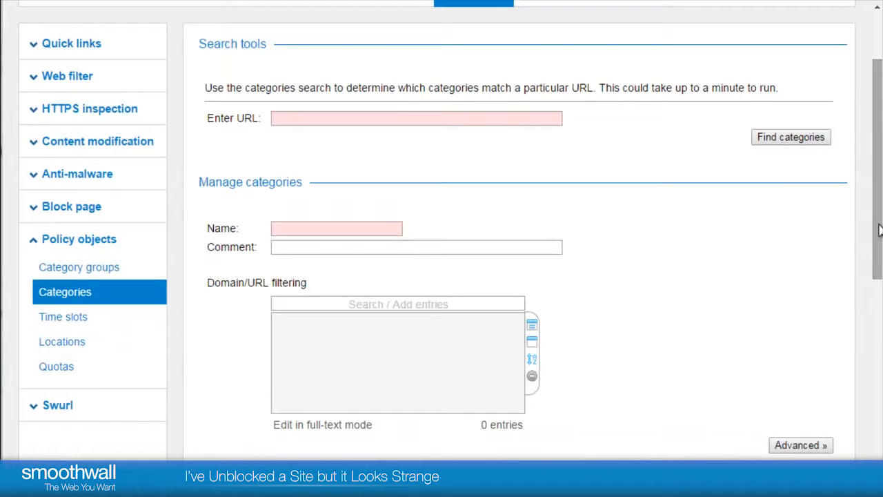
scroll(down, 3)
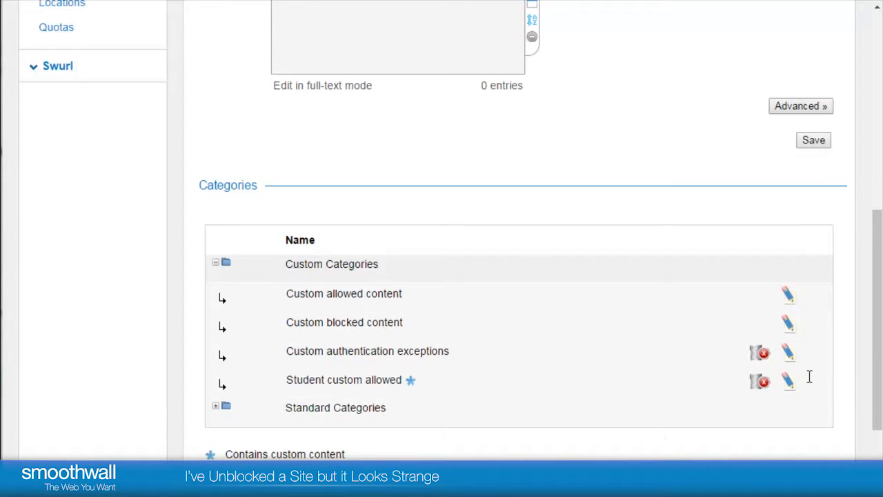
mouse_move(789, 389)
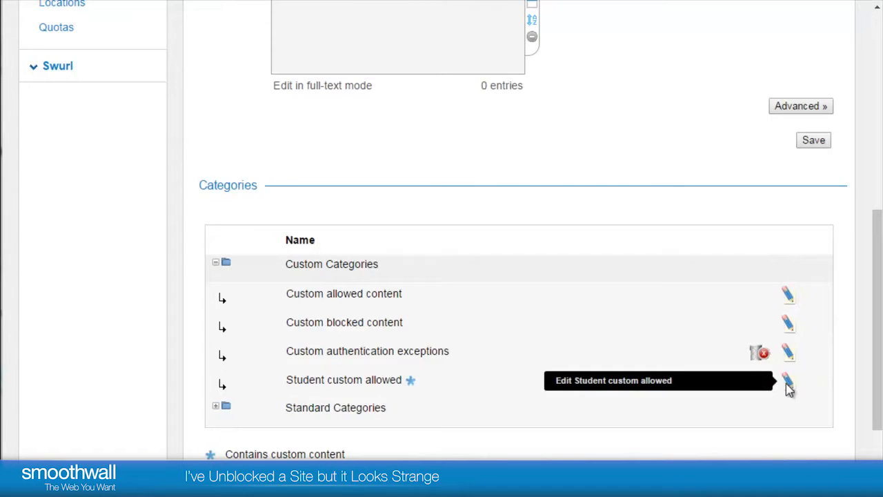
- Edit Student custom allowed and add pinimg.com to its domain entries
click(789, 380)
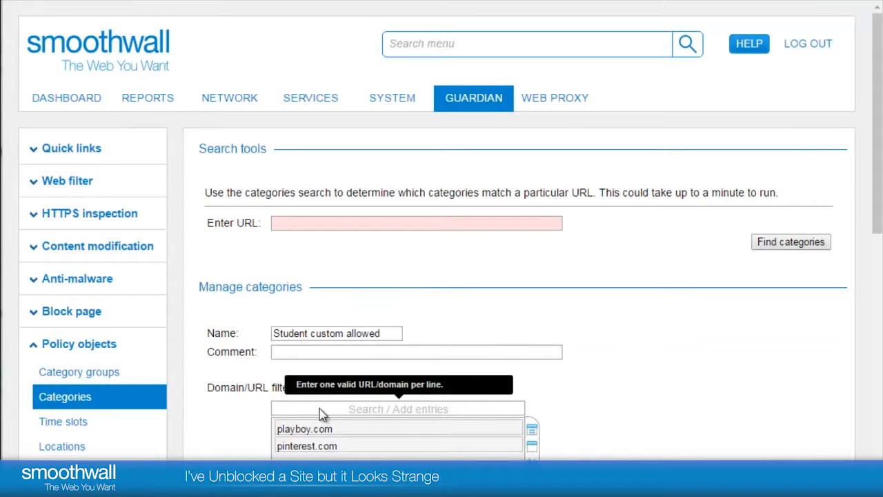
text(pi)
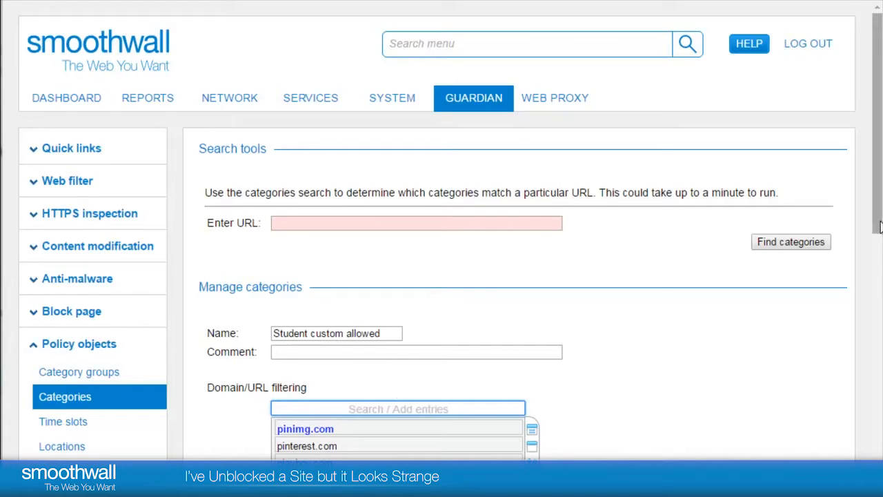
scroll(down, 3)
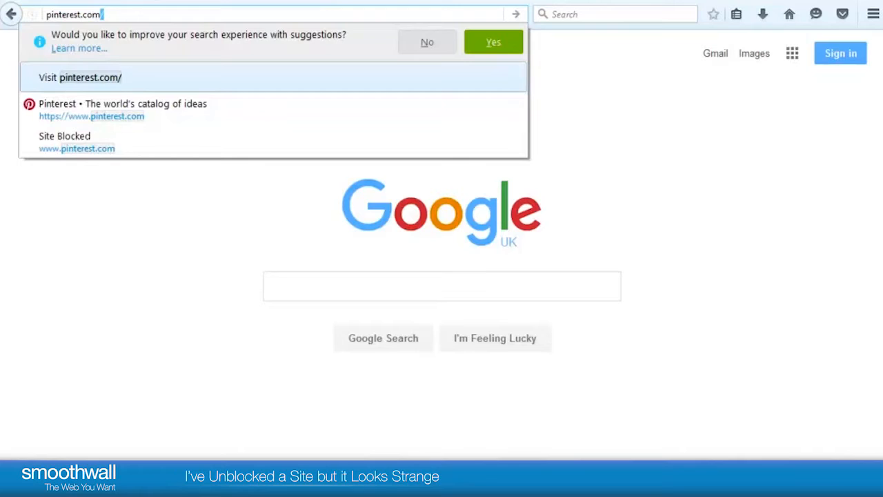
- Visit pinterest.com in Firefox to check whether it now loads
click(90, 76)
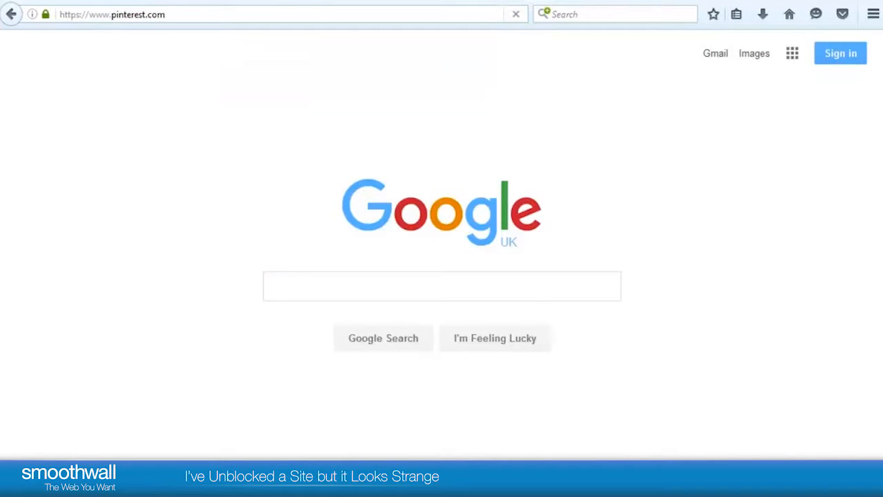